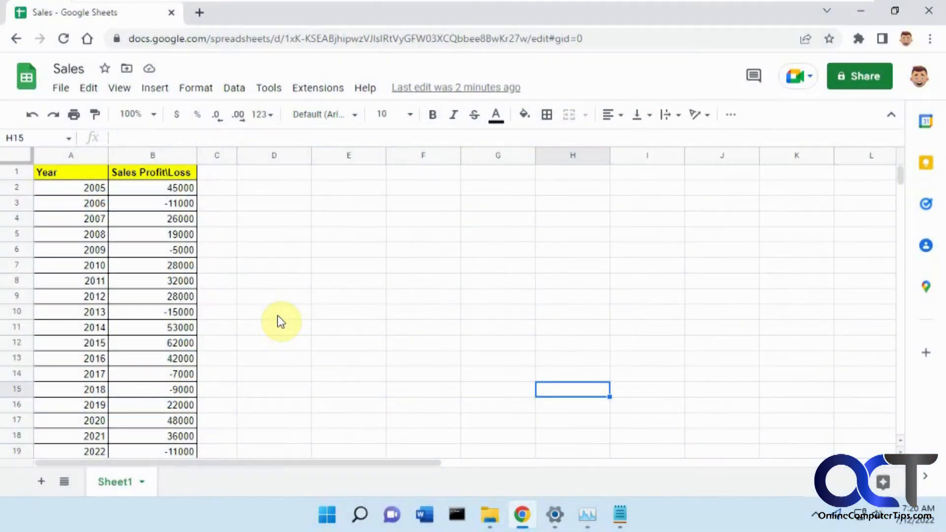
mouse_move(241, 279)
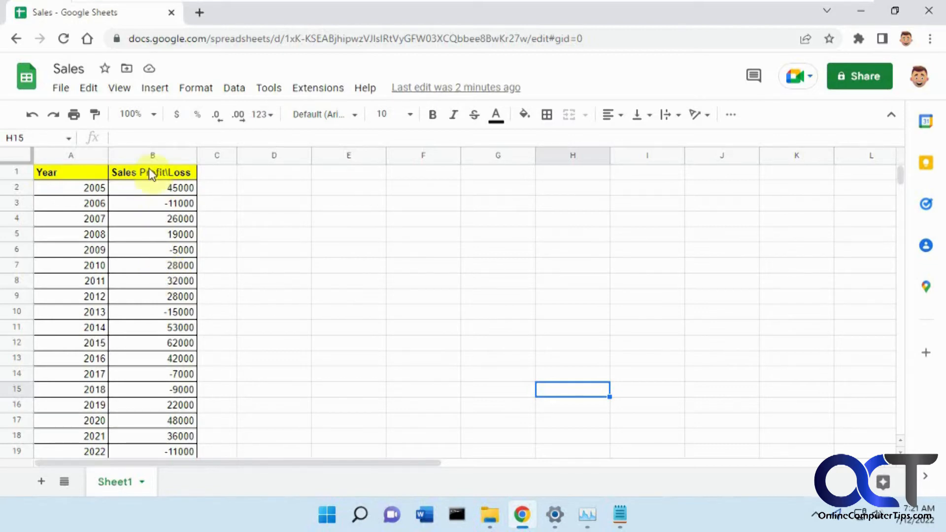
- Apply the General;[RED]General;General;@ custom number format to column B so negatives show red
click(151, 154)
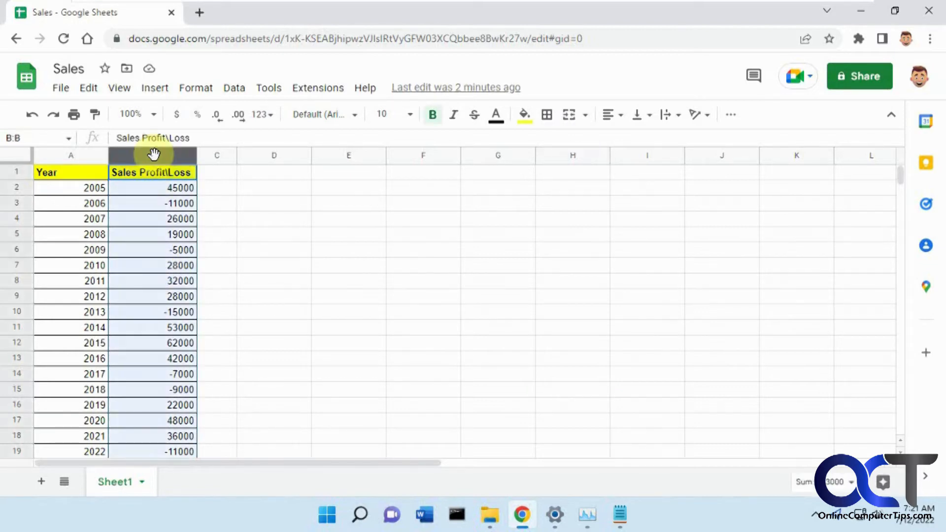
click(195, 87)
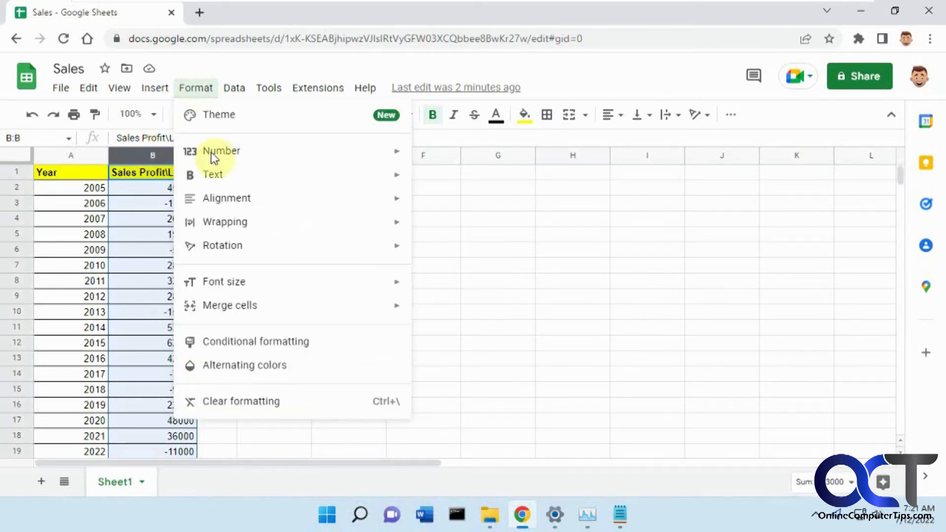
click(222, 150)
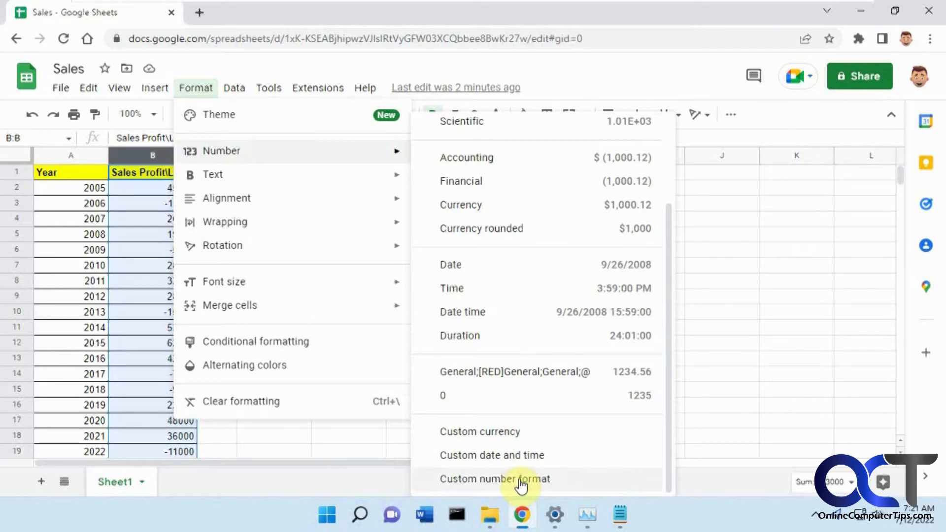
click(494, 478)
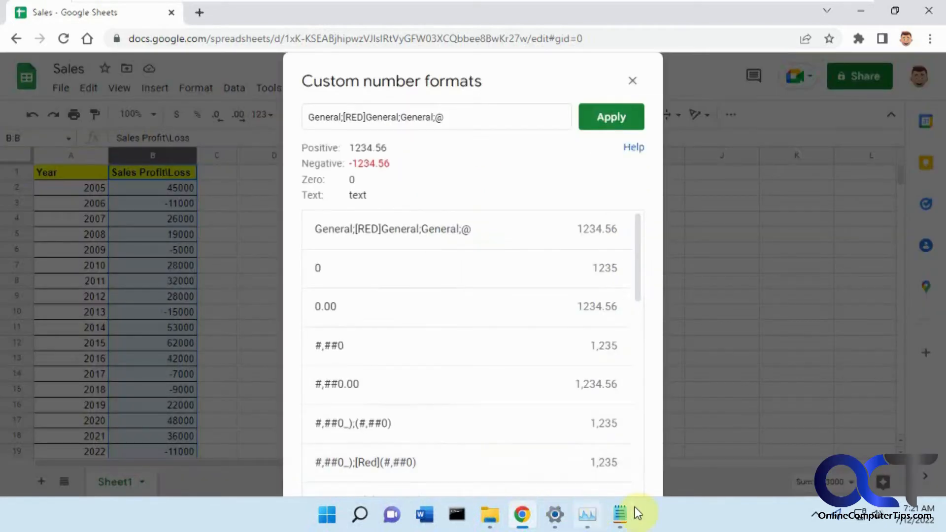
click(619, 514)
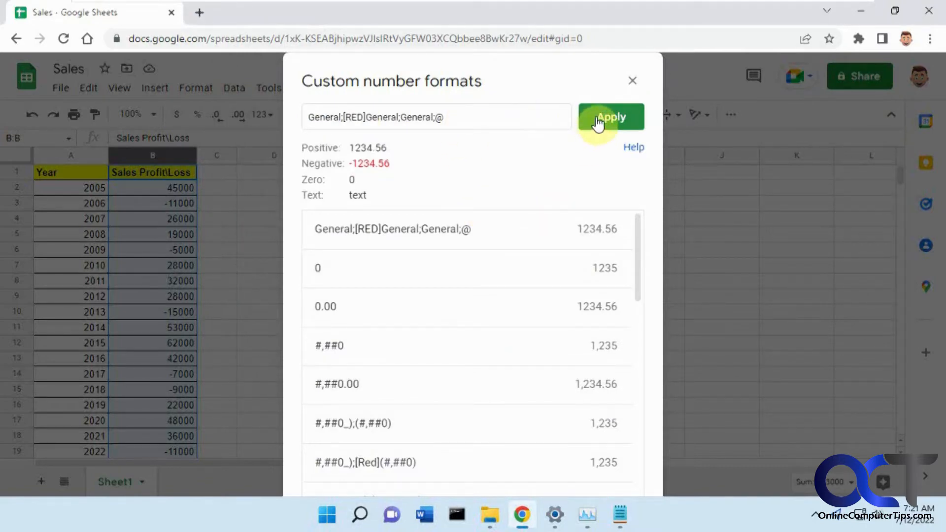
click(610, 117)
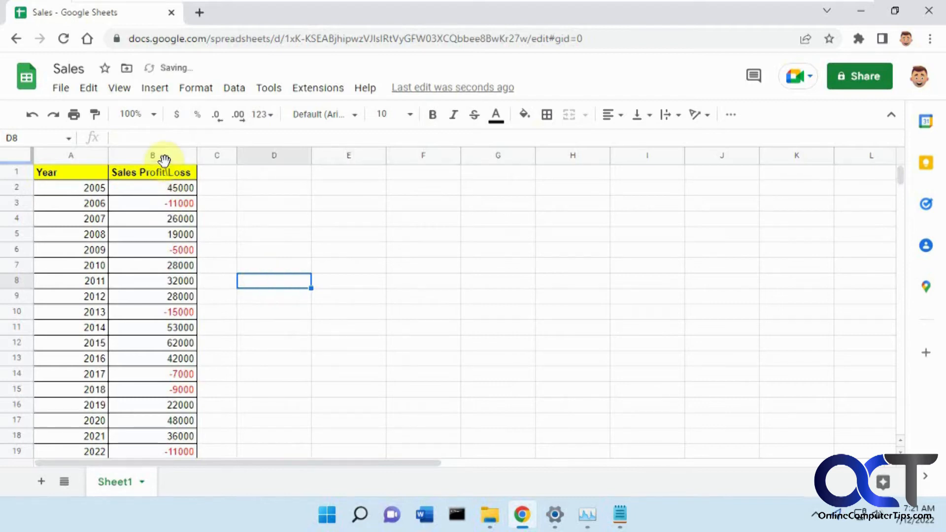
- Switch column B back to the plain 0 custom number format and deselect it
click(195, 88)
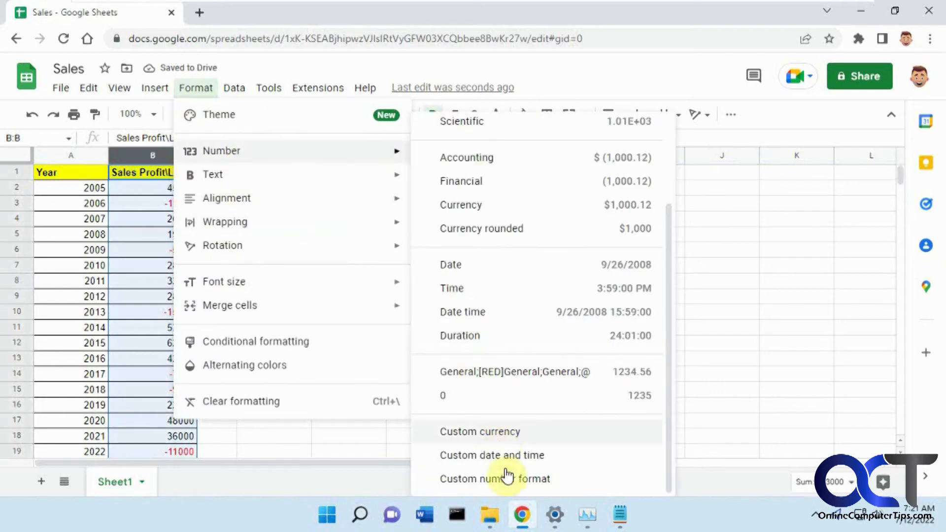
click(494, 479)
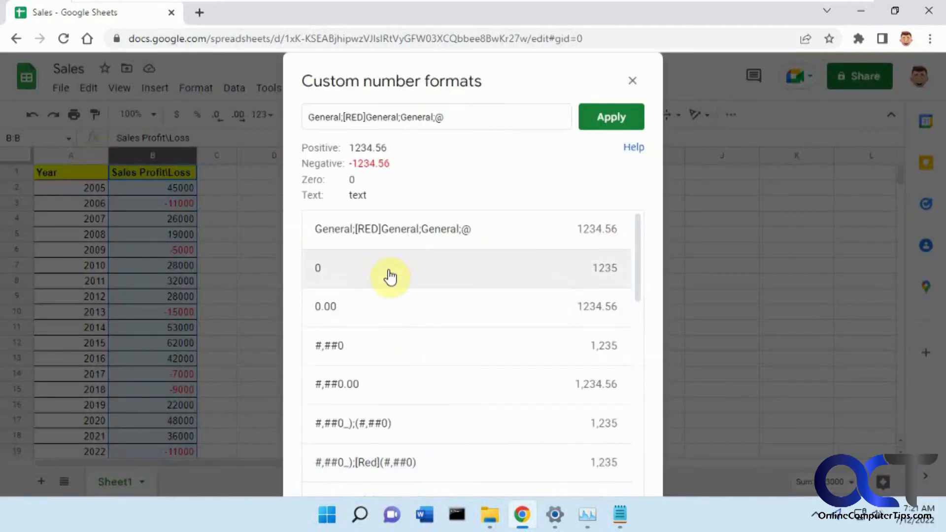
click(610, 117)
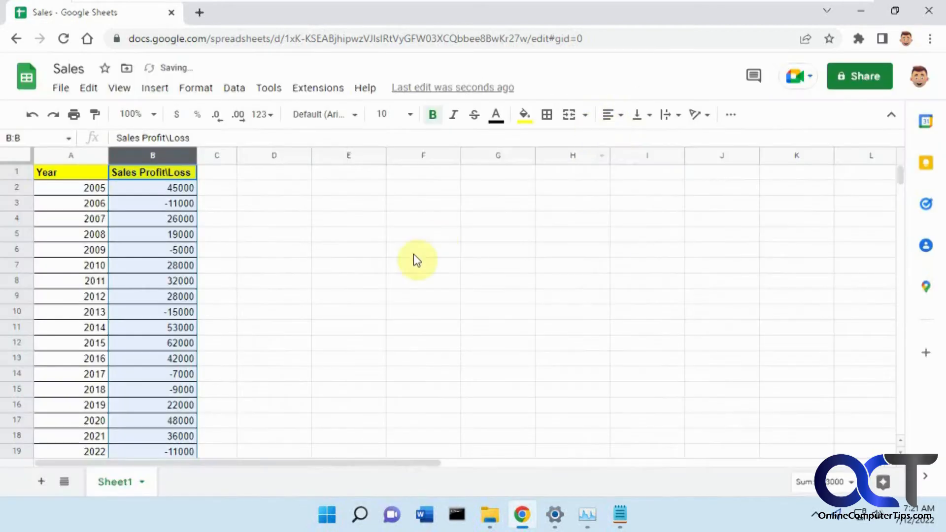
click(423, 250)
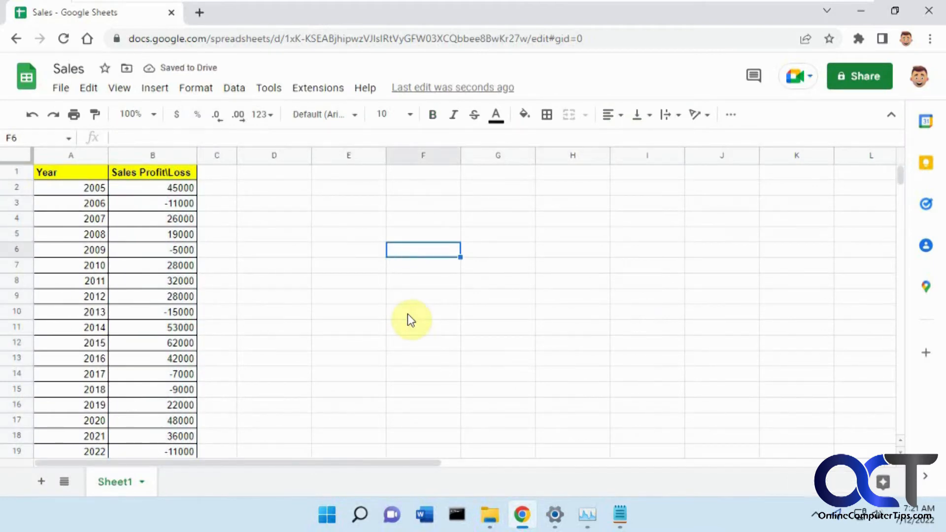
- Create a conditional formatting rule on B1:B1000 matching values less than 0
click(152, 155)
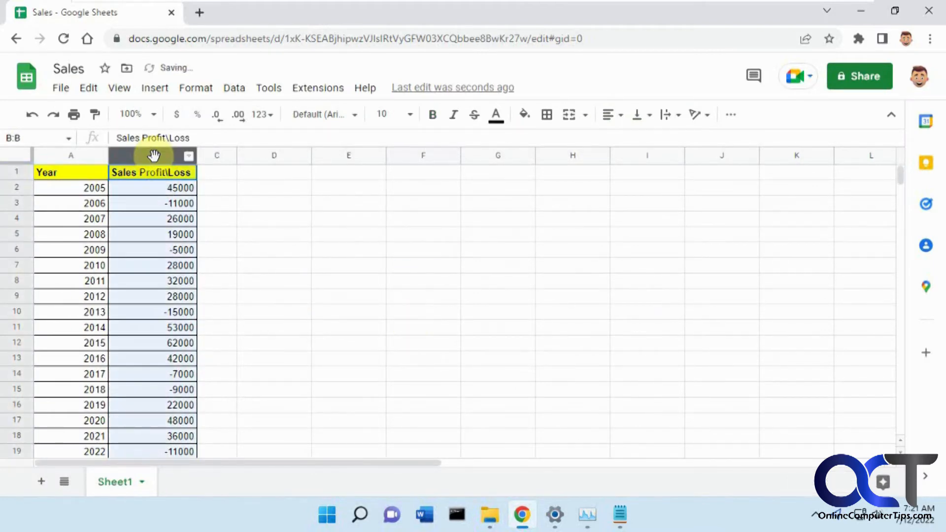
click(195, 87)
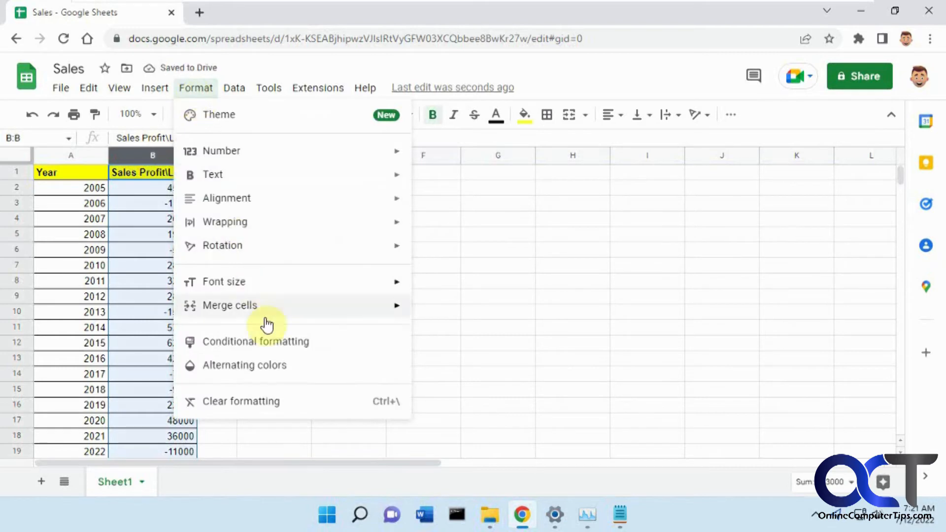
click(256, 341)
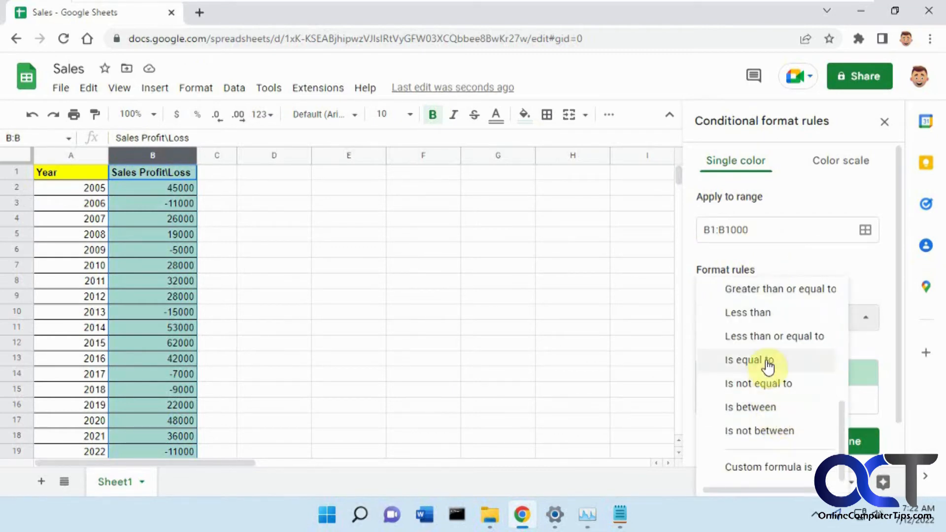
click(748, 312)
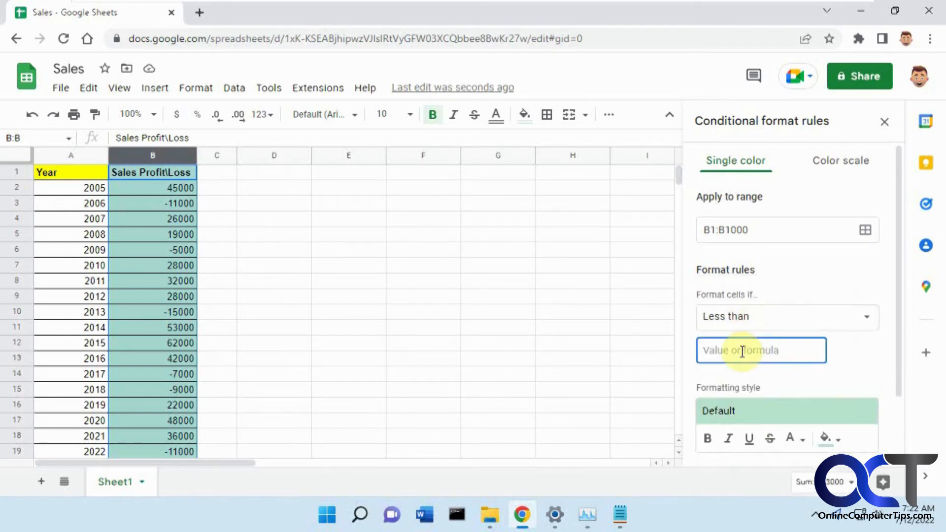
text(0)
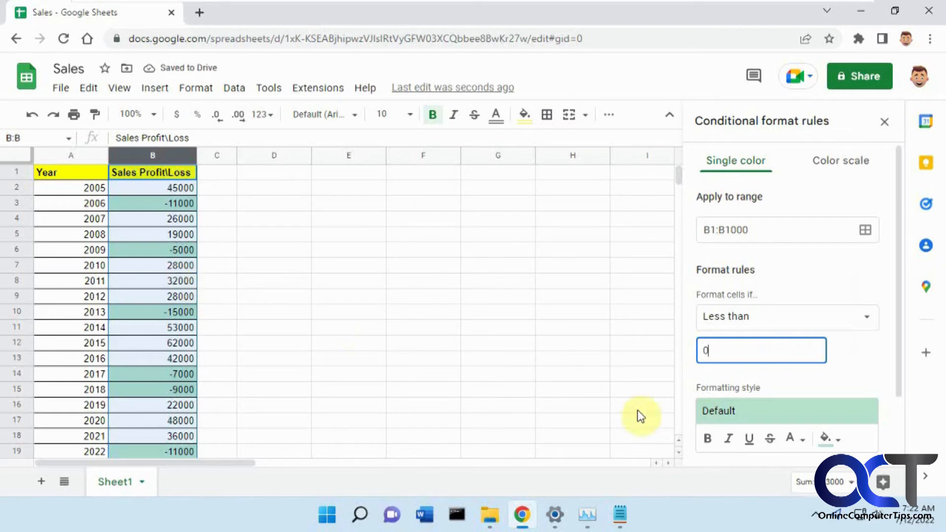
mouse_move(828, 439)
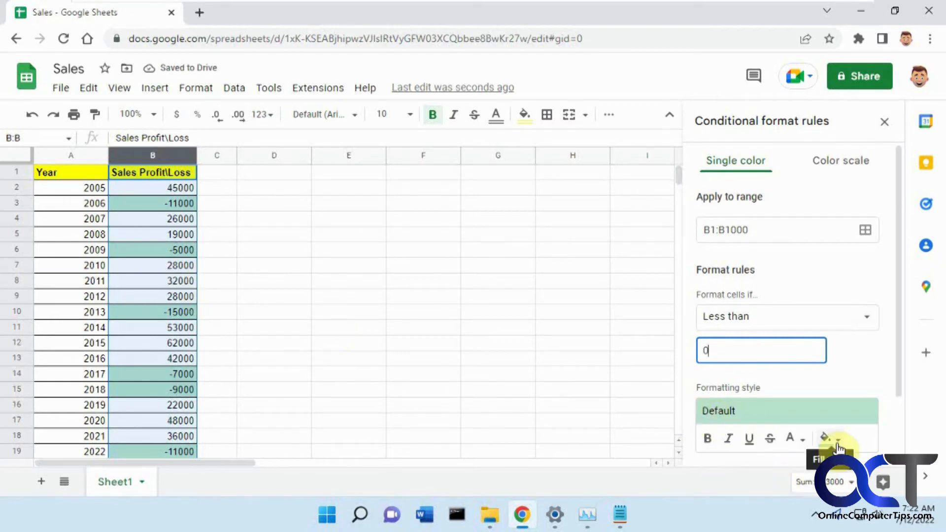
- Style the rule with no fill colour and red text for the negative values
click(827, 438)
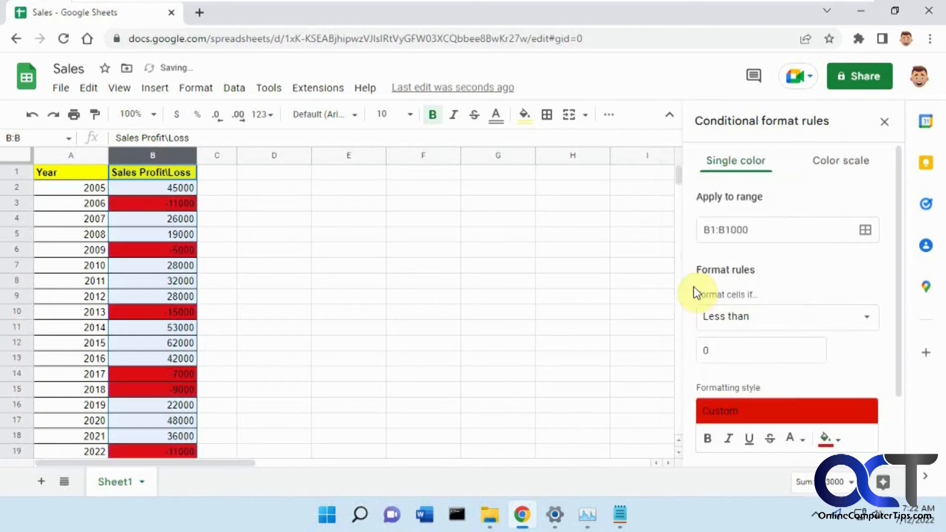
mouse_move(827, 438)
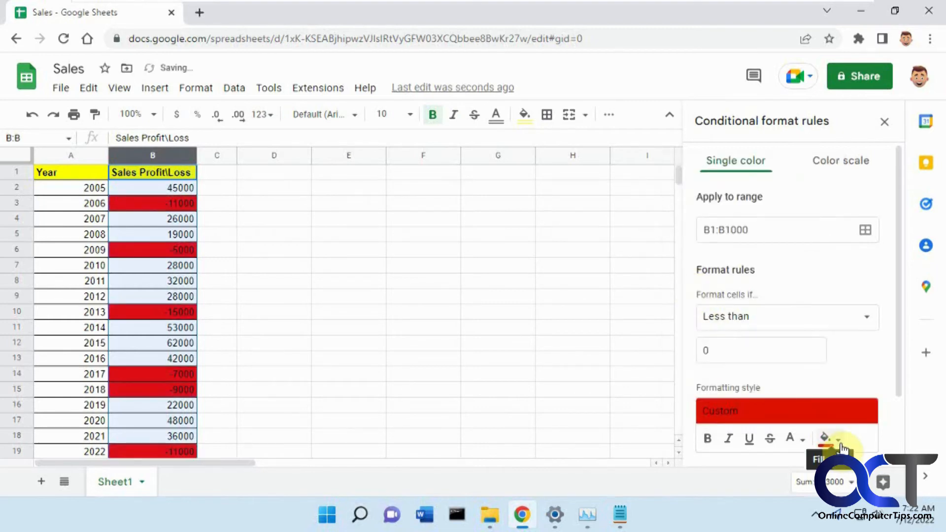
click(829, 439)
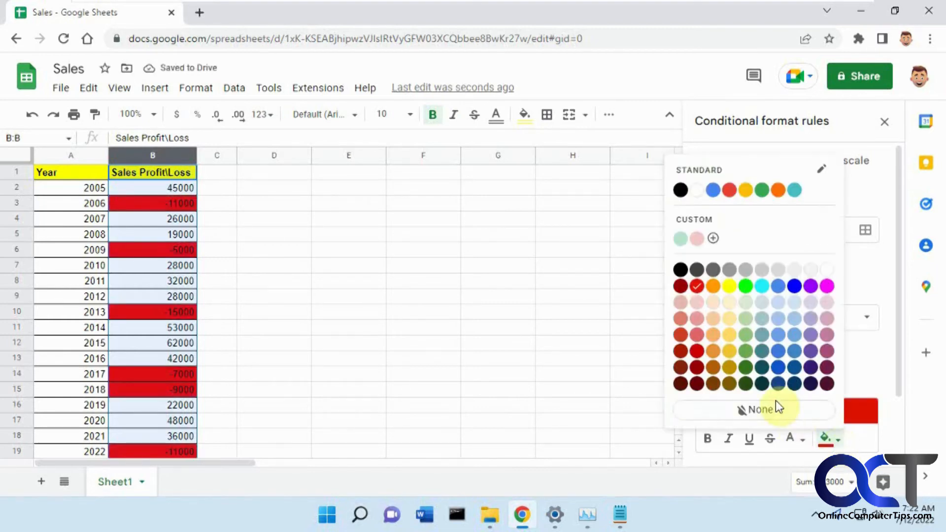
click(758, 410)
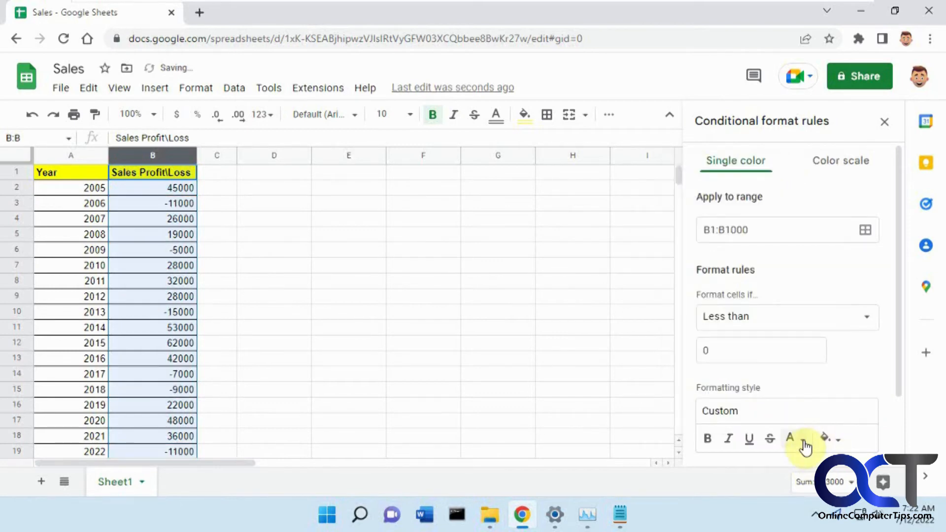
click(789, 438)
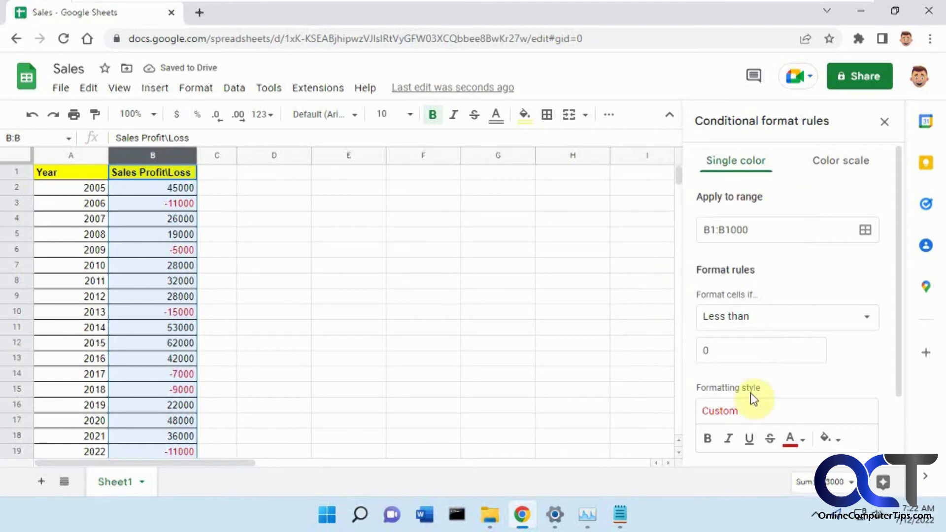
click(790, 439)
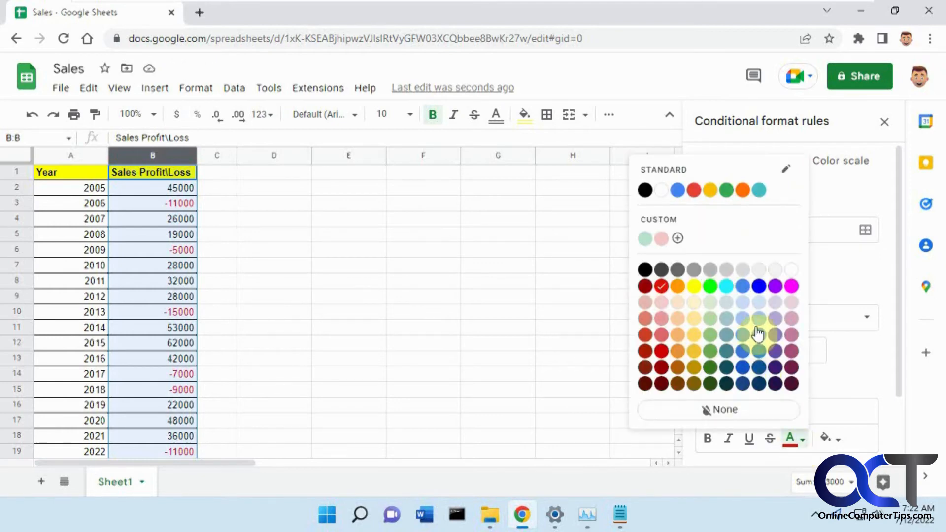
click(742, 286)
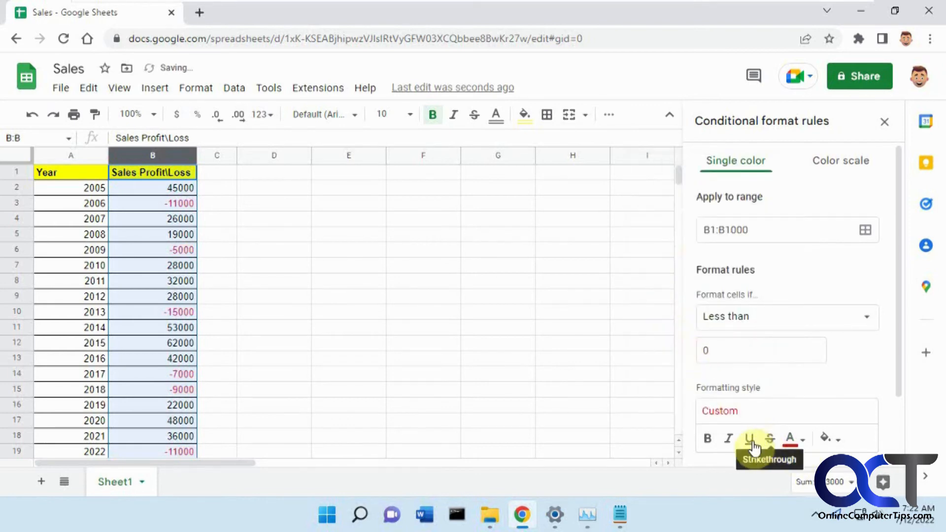
mouse_move(708, 438)
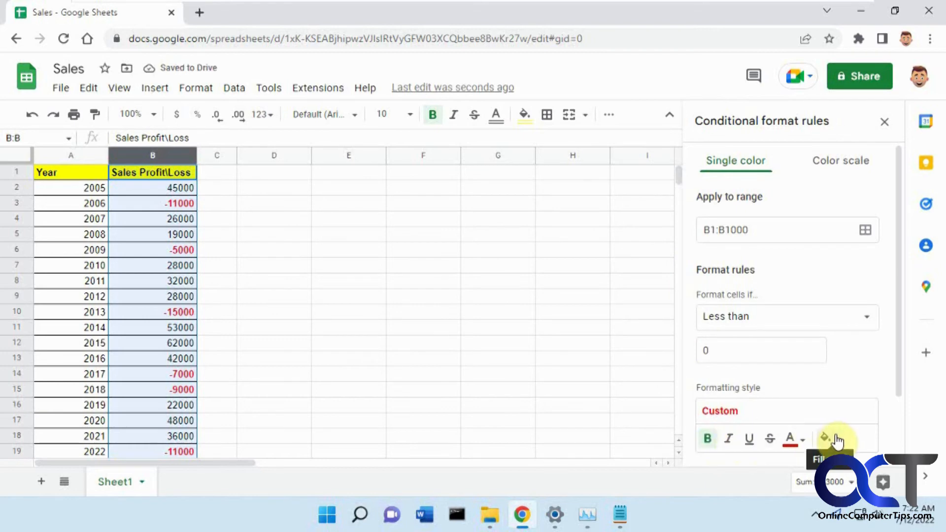
mouse_move(830, 438)
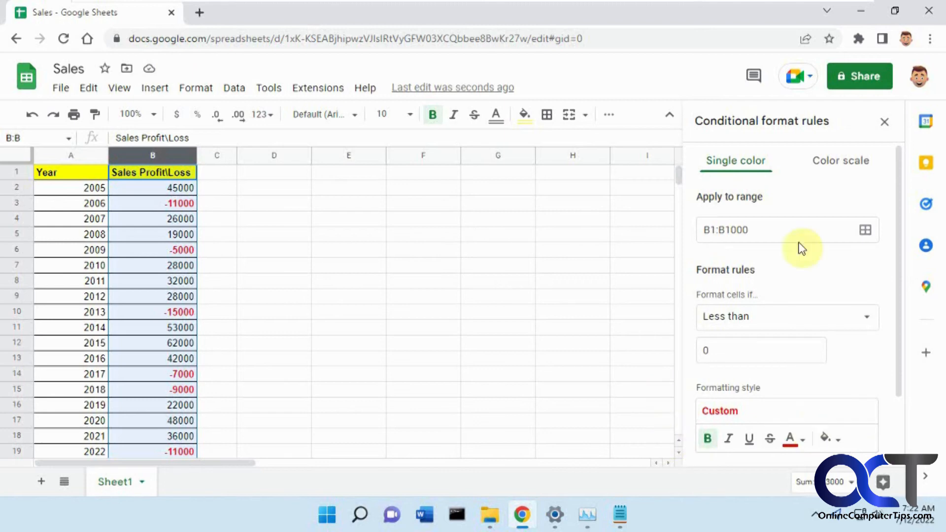
mouse_move(422, 386)
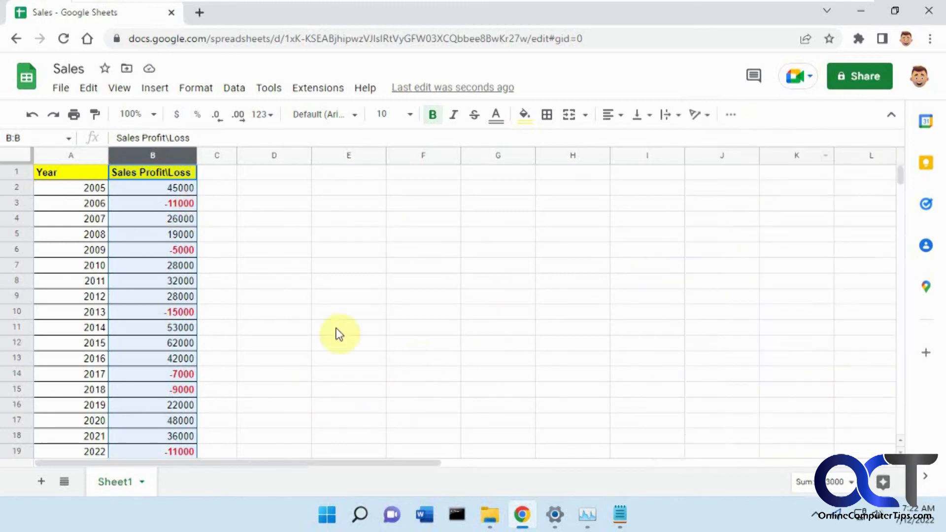
- Remove the 'Less than 0' conditional rule and close the rules sidebar
click(195, 88)
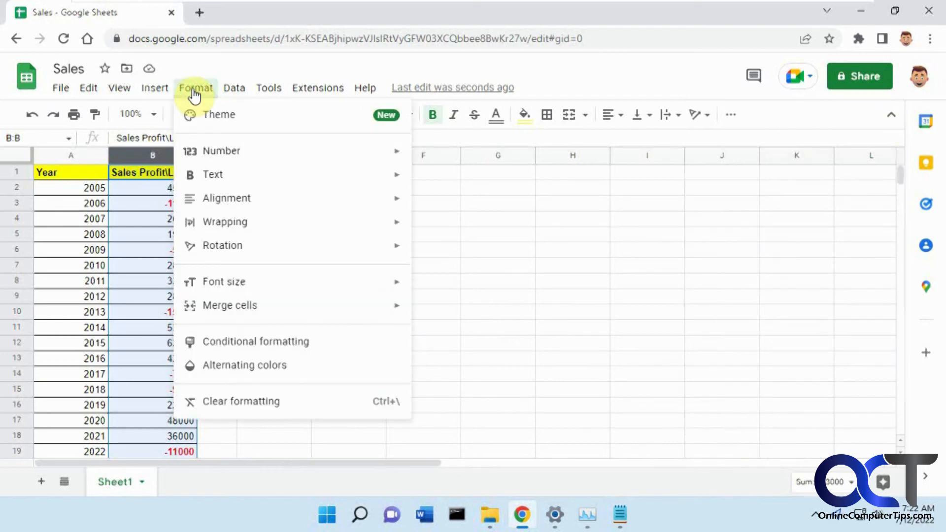
mouse_move(289, 318)
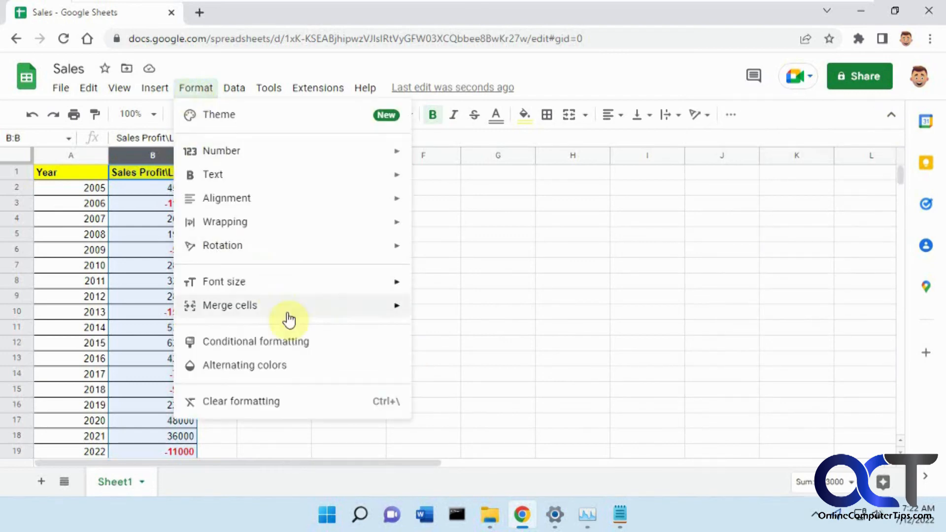
click(256, 340)
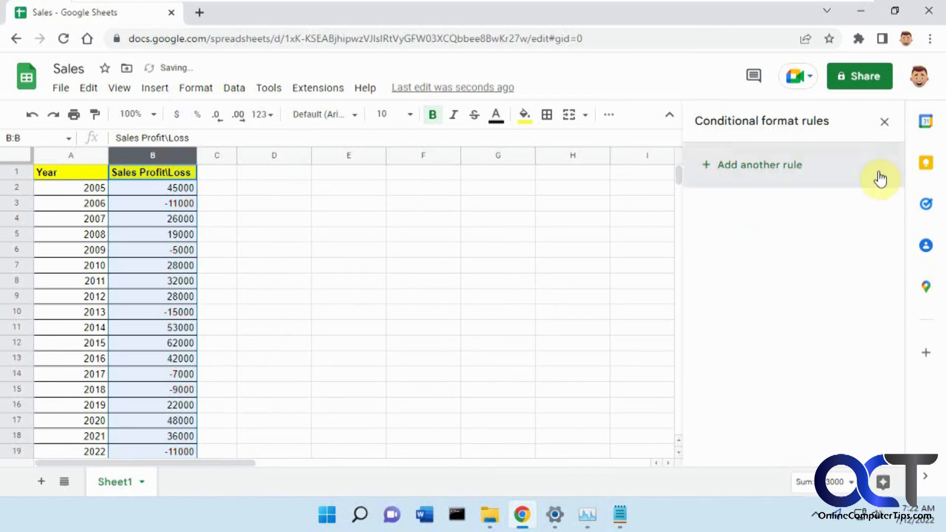
click(497, 249)
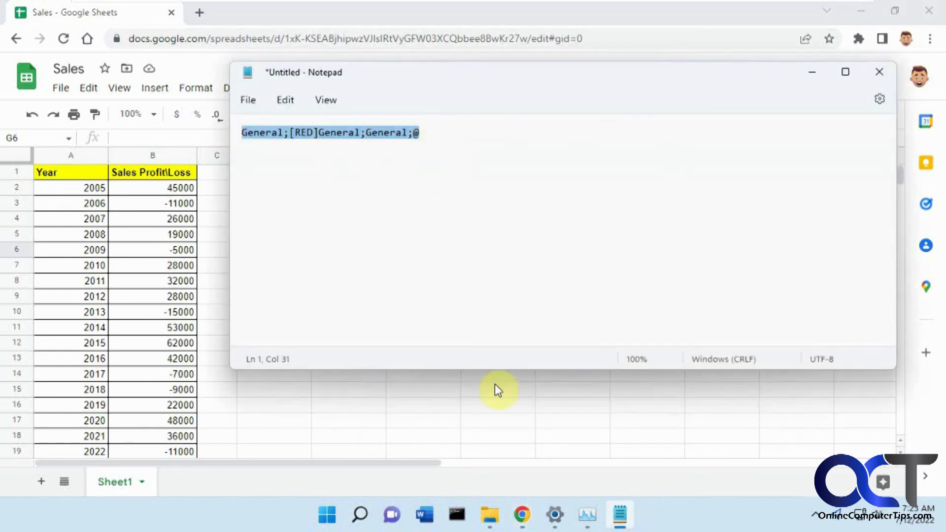
mouse_move(511, 408)
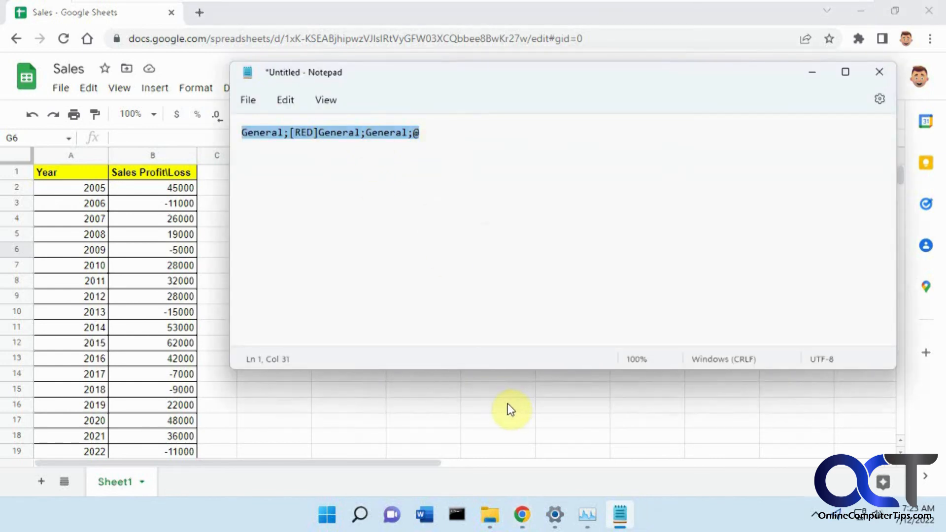